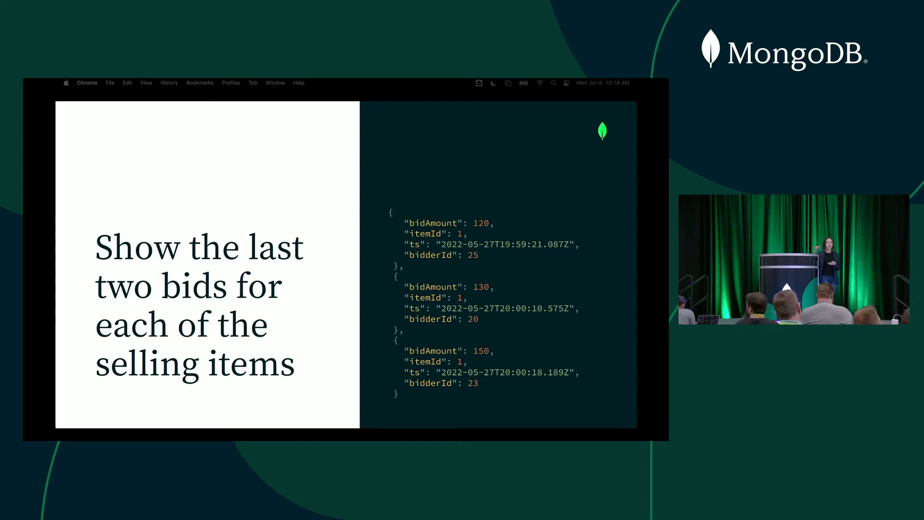
{"action": "key", "text": "Right"}
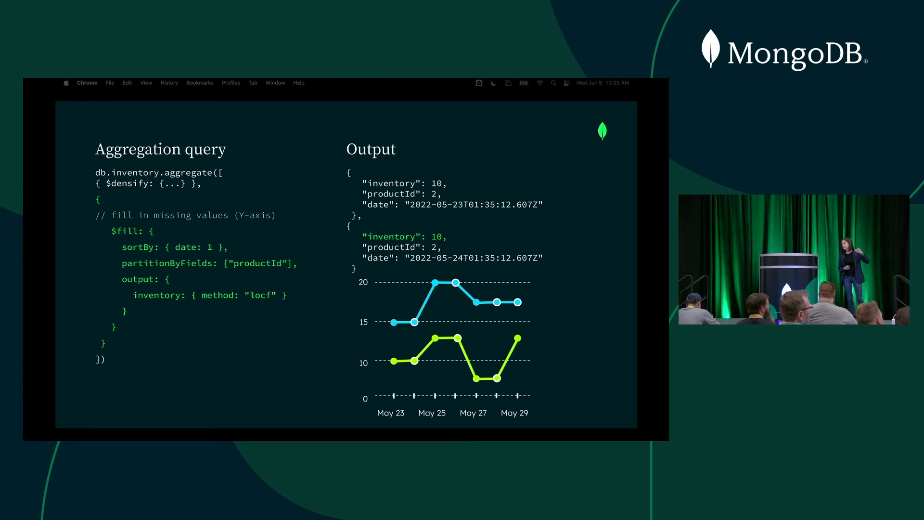
{"action": "key", "text": "Right"}
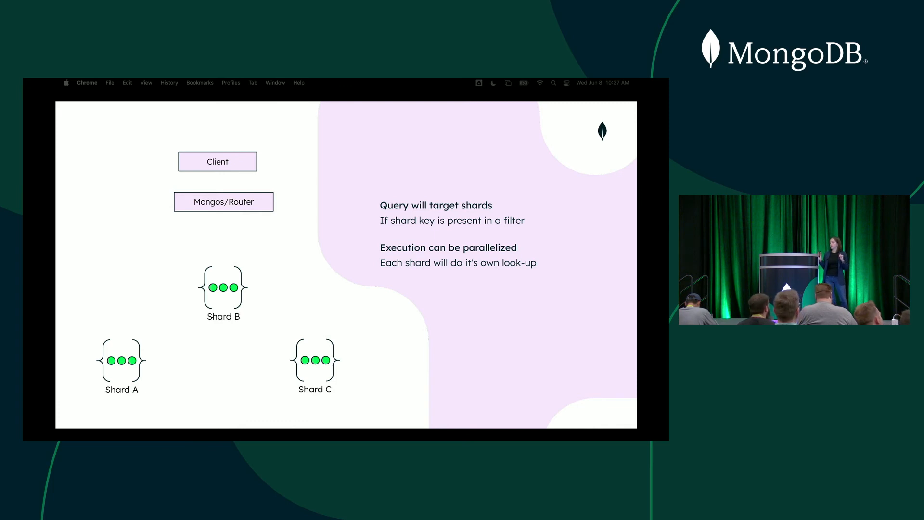
{"action": "key", "text": "Right"}
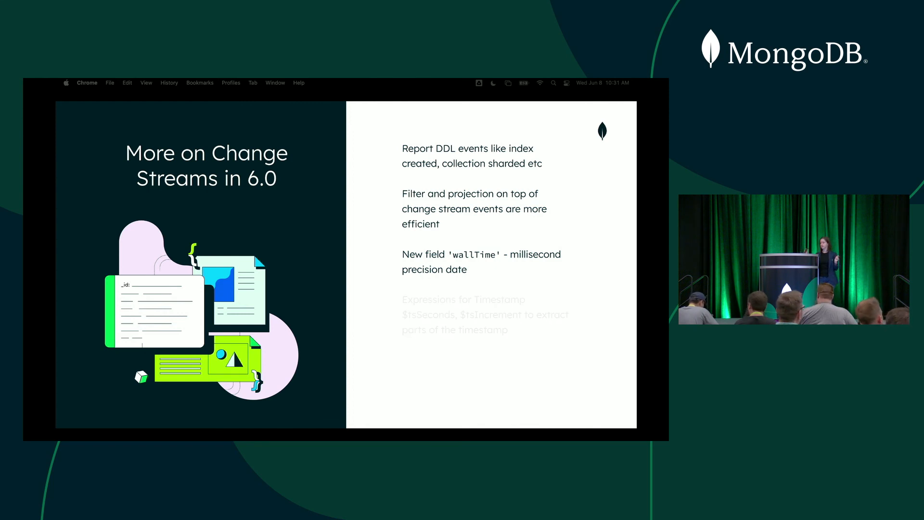
{"action": "key", "text": "right"}
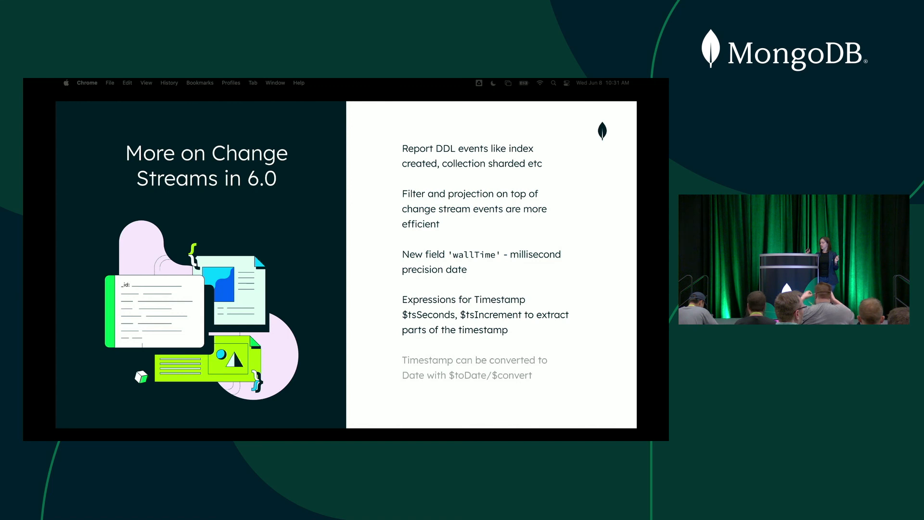